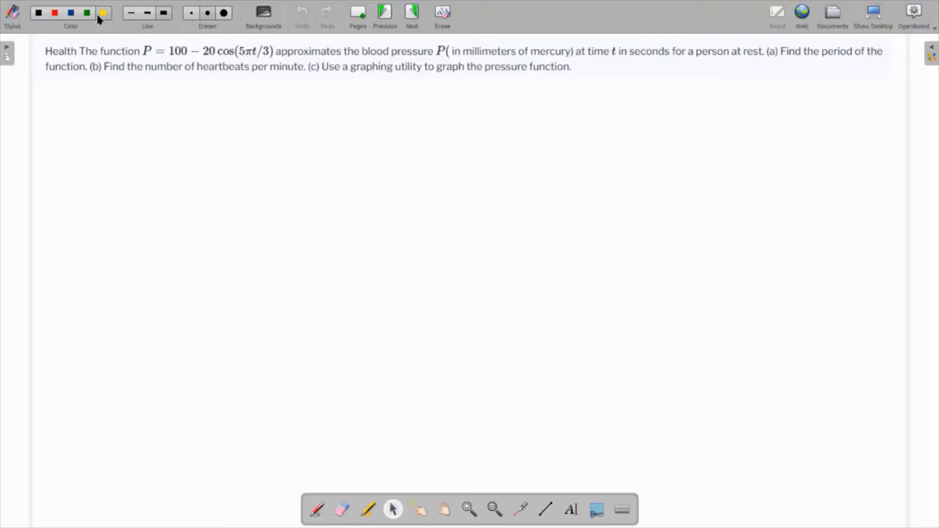
Step: In green ink, label part (a) and write the general form P = a − b cos(ωt)
left_click(316, 509)
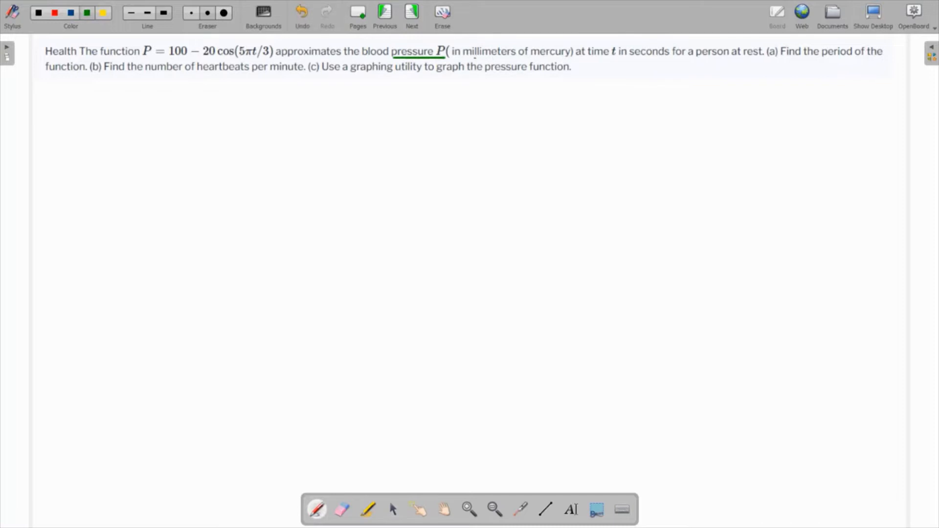
left_click(303, 13)
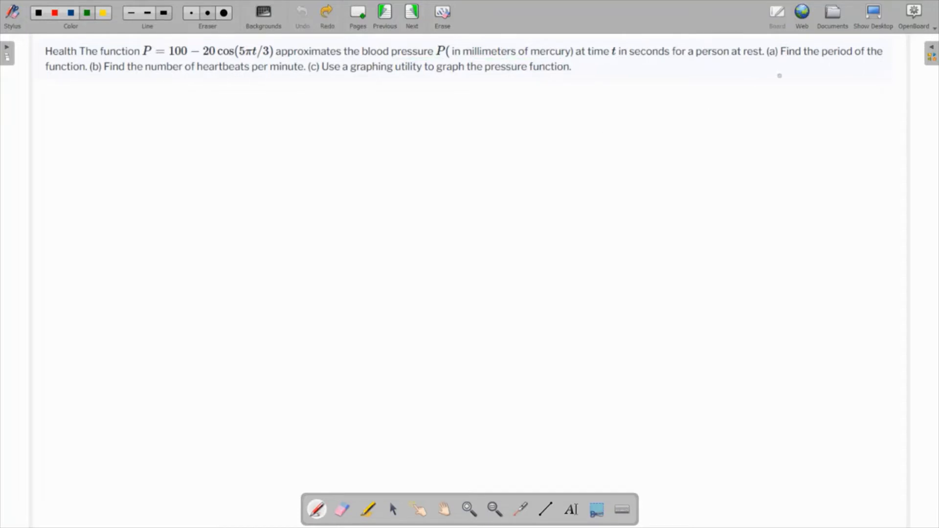
left_click(79, 101)
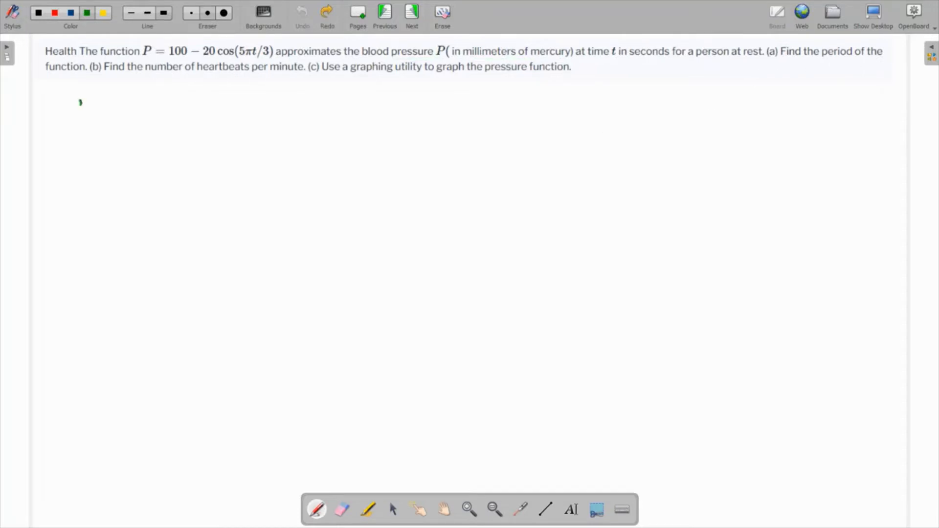
left_click_drag(75, 108, 87, 96)
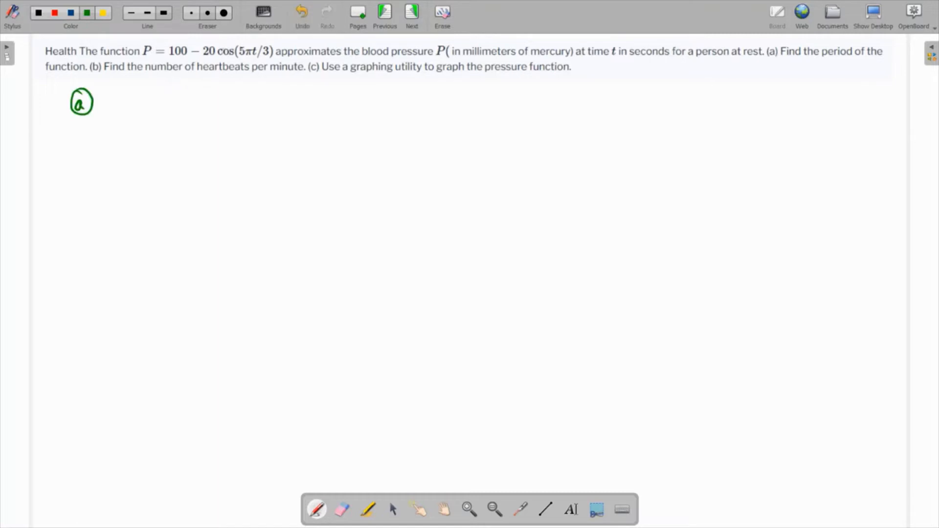
left_click_drag(240, 51, 270, 51)
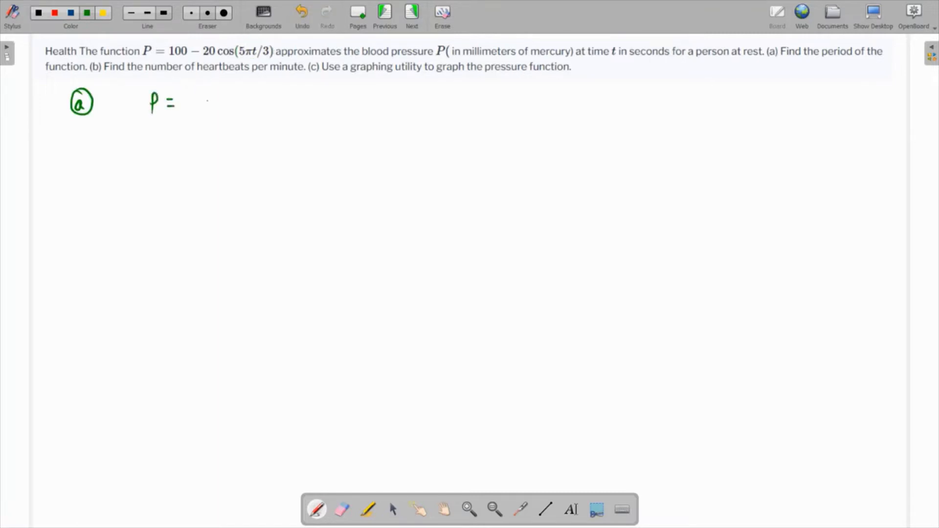
type("a - b cos(wt")
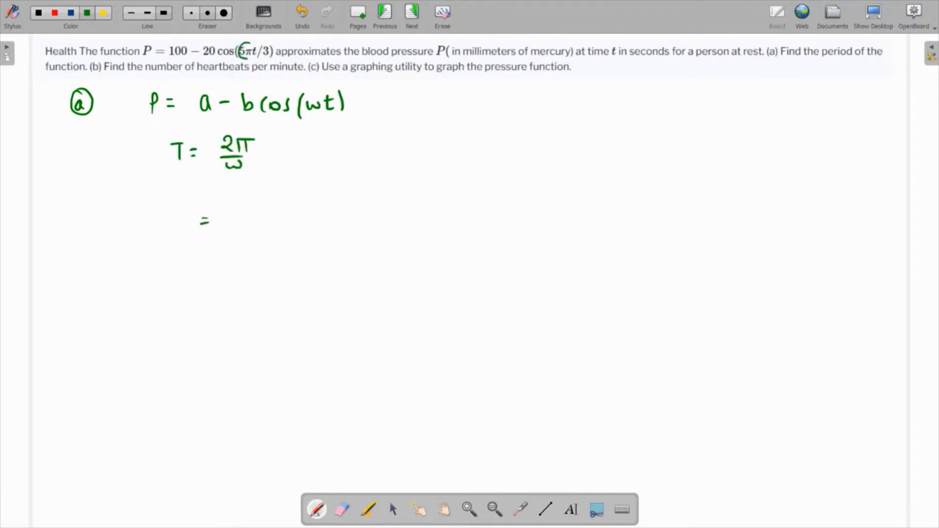
Step: Write T = 2π/ω = 2π/(5π/3) = 6/5 and box the result T = 1.2 sec
left_click(238, 203)
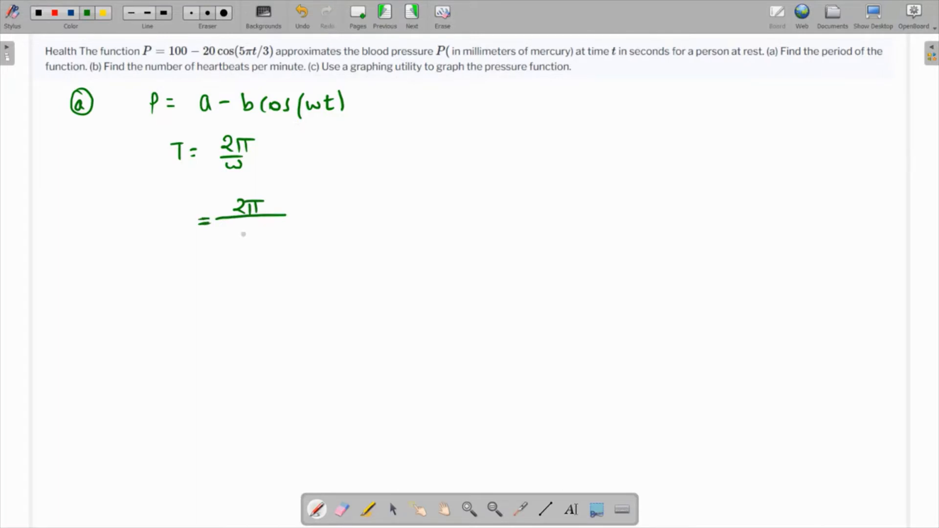
type("5π/")
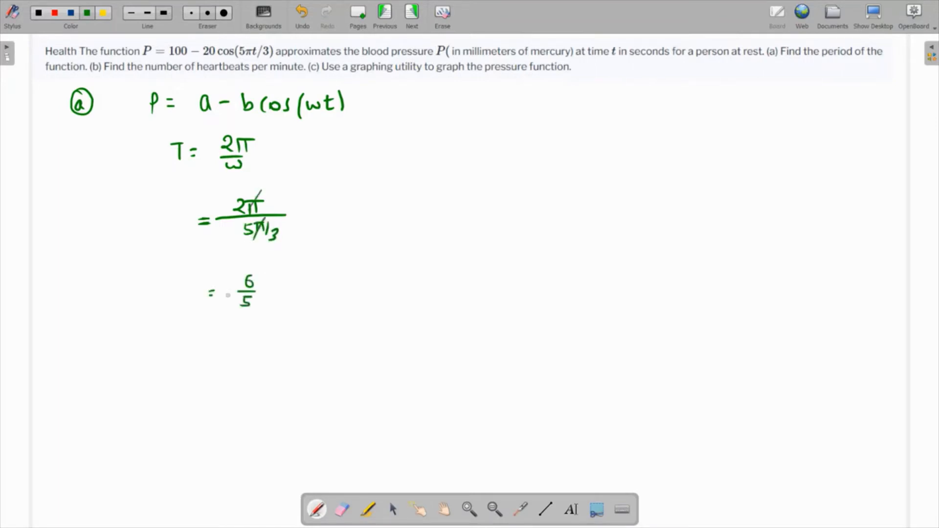
type("= 1.5")
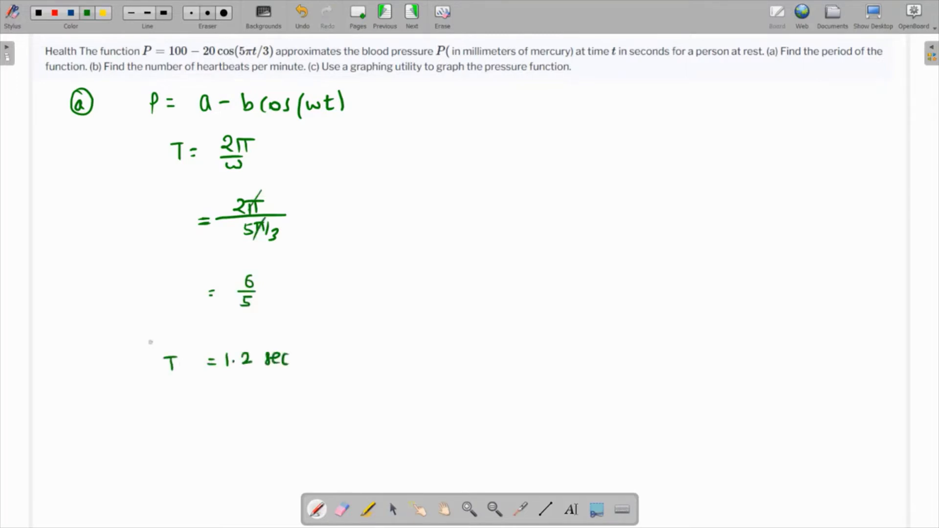
left_click_drag(143, 342, 336, 377)
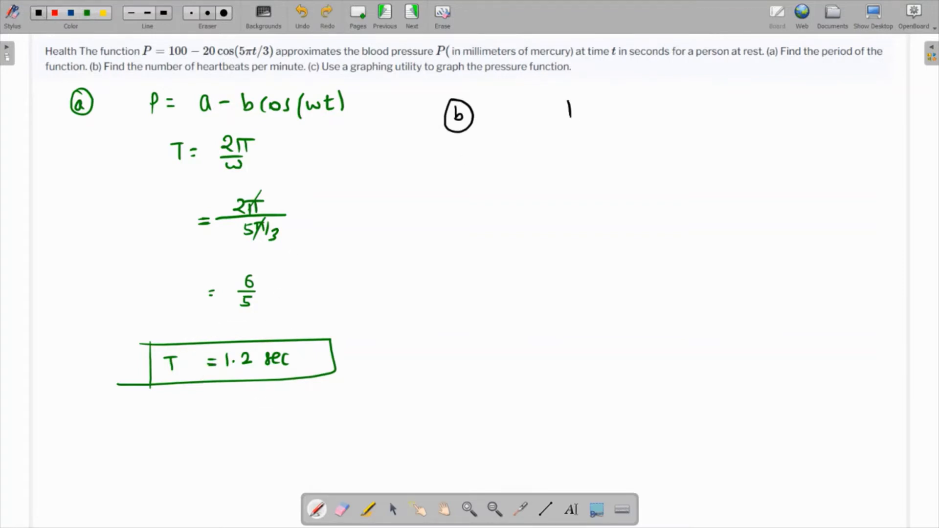
Step: Write 1.2 sec = 1 heartbeat, so 60 sec gives 50 heartbeats, and underline the answer
type("1.2 sec =")
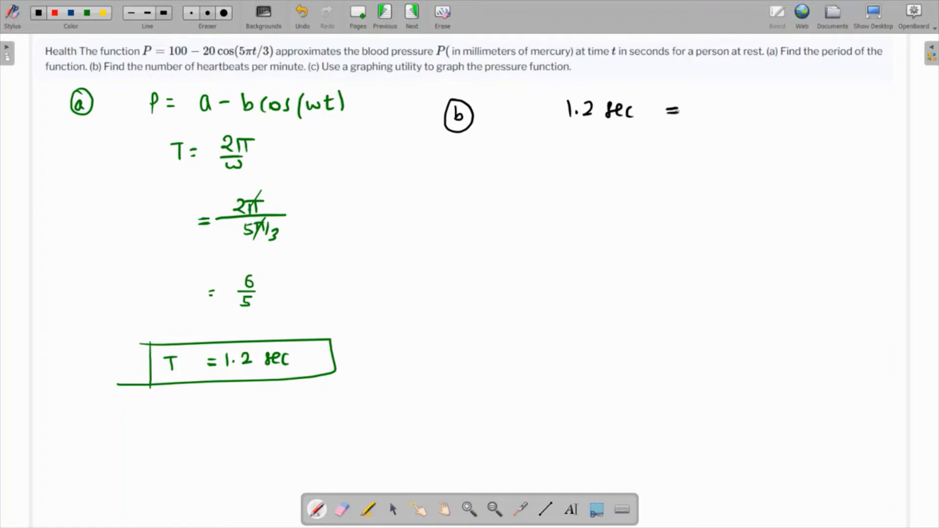
type("1 heartbeat")
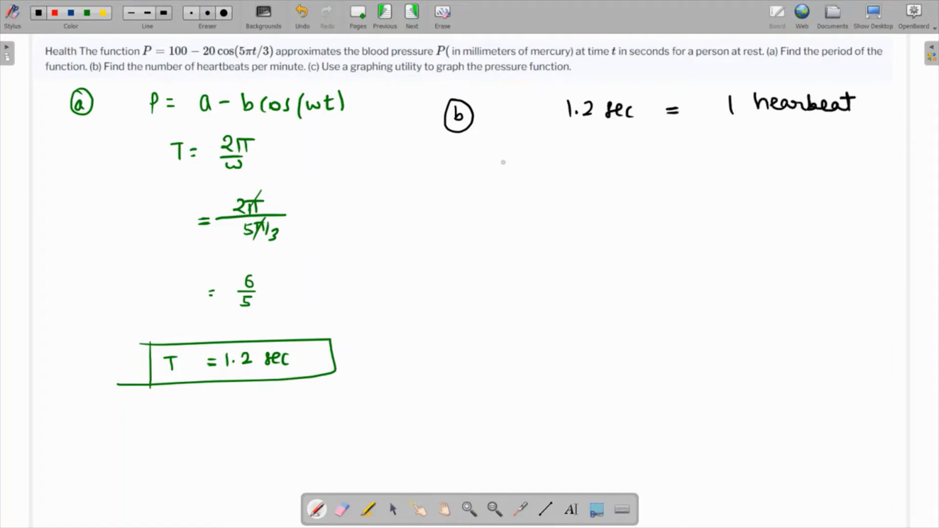
type("So, 60 sec = 1/1.2 x 60")
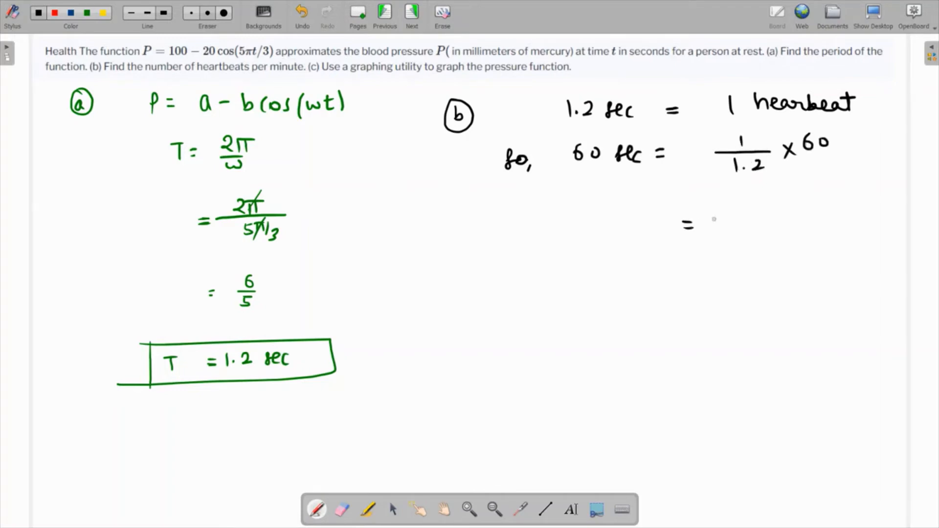
type("501")
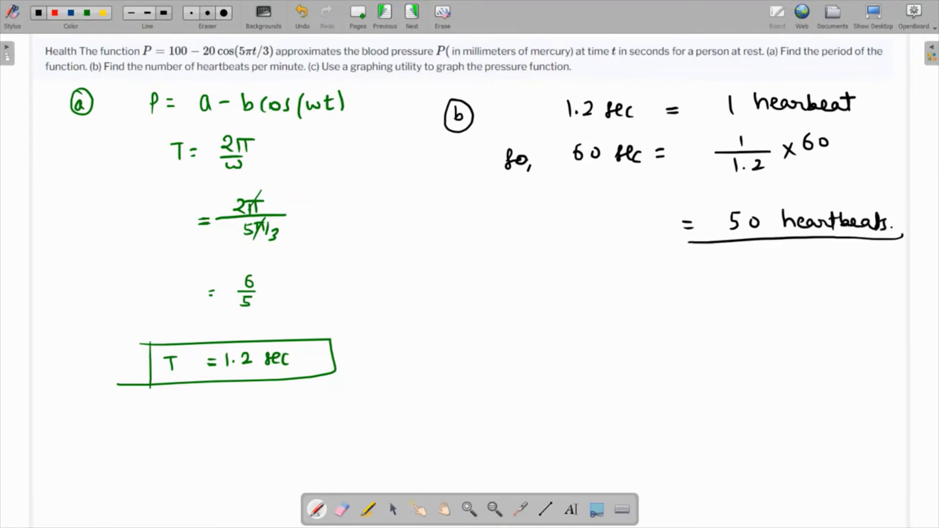
left_click_drag(677, 215, 897, 240)
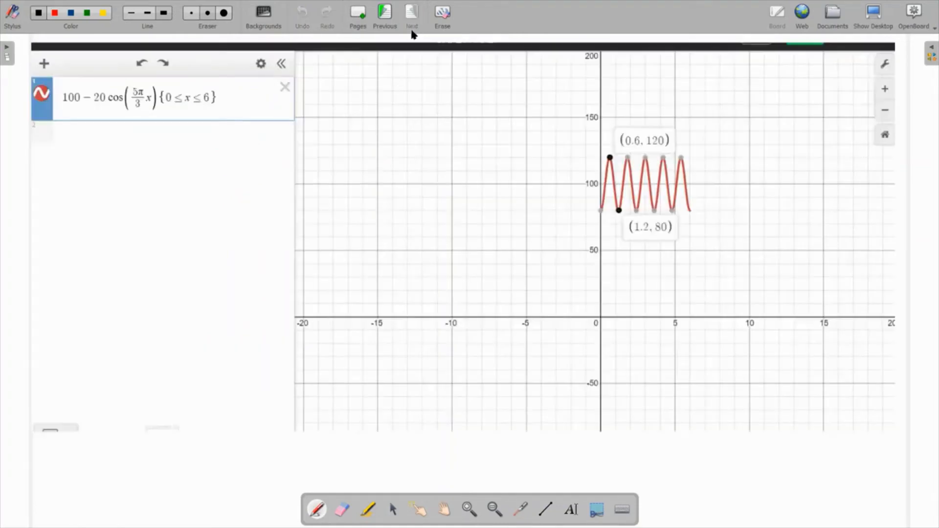
Step: Go to the Desmos graph page and underline the cosine function, then retract the underline
left_click(412, 12)
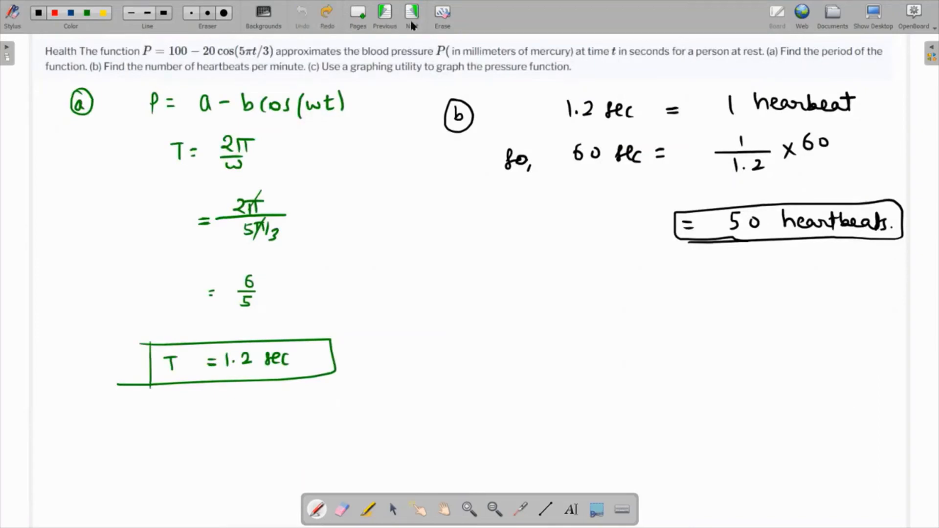
left_click(412, 13)
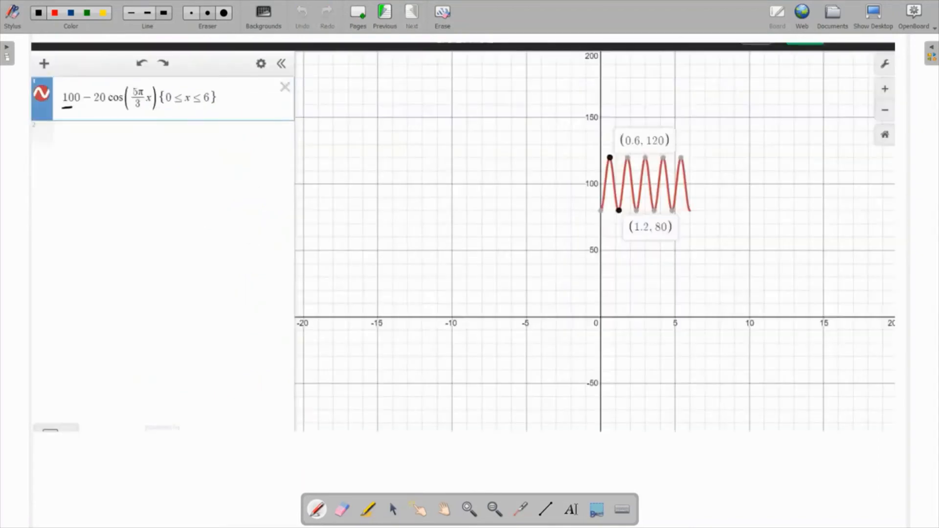
left_click_drag(65, 107, 158, 106)
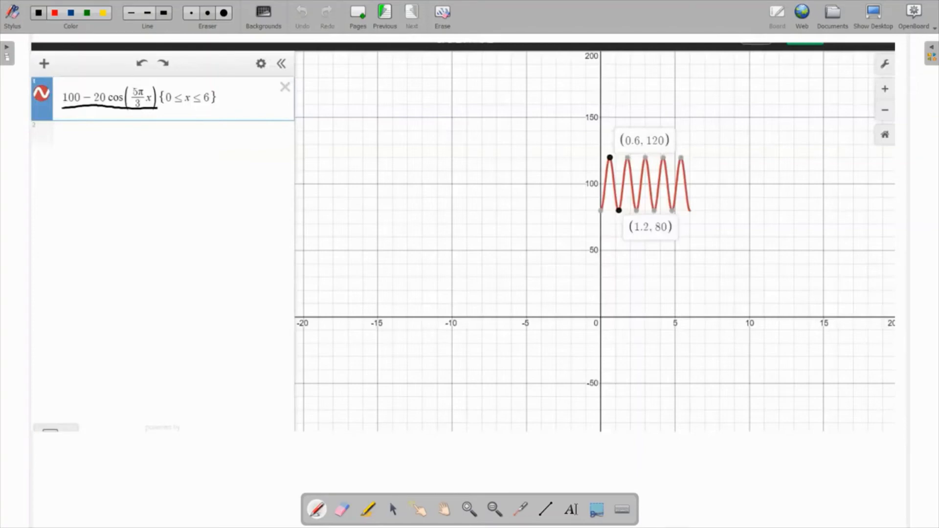
left_click(302, 11)
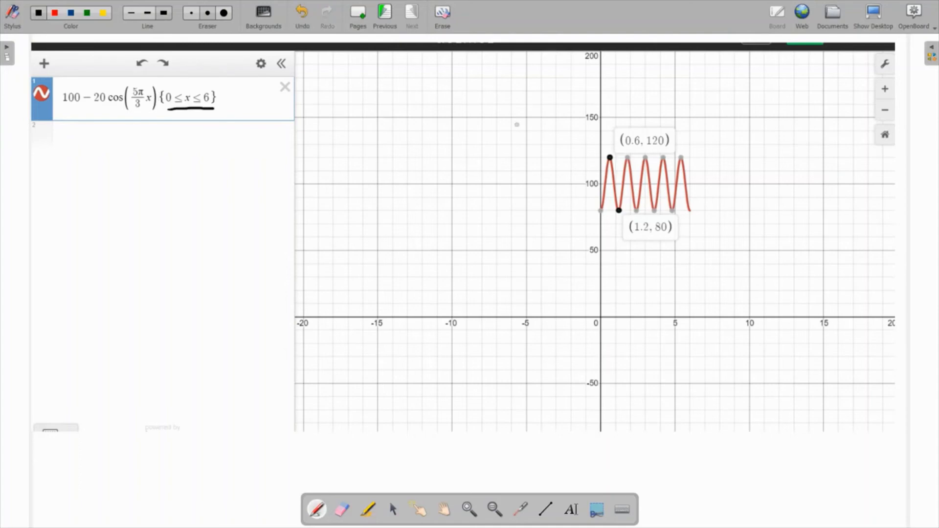
Step: Remove the domain underline and switch to the Eraser to rub out the graph annotations
left_click(301, 12)
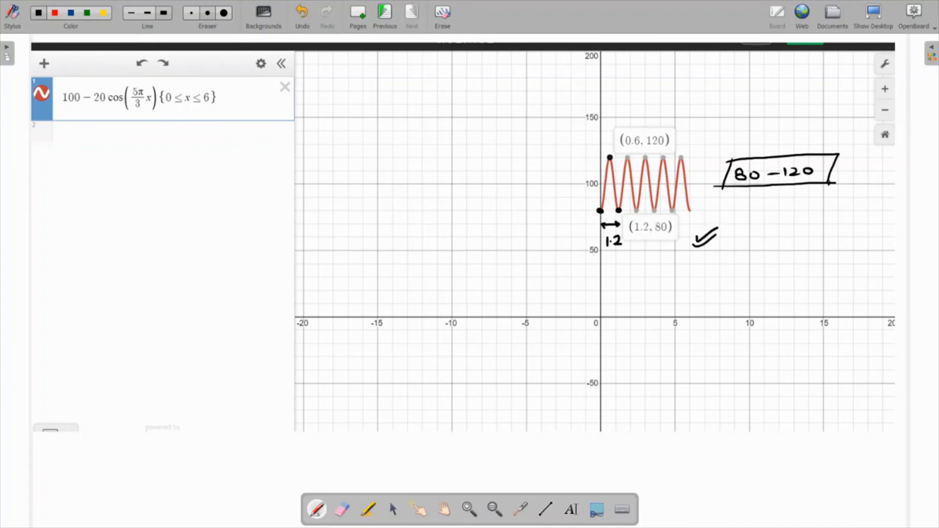
left_click(340, 509)
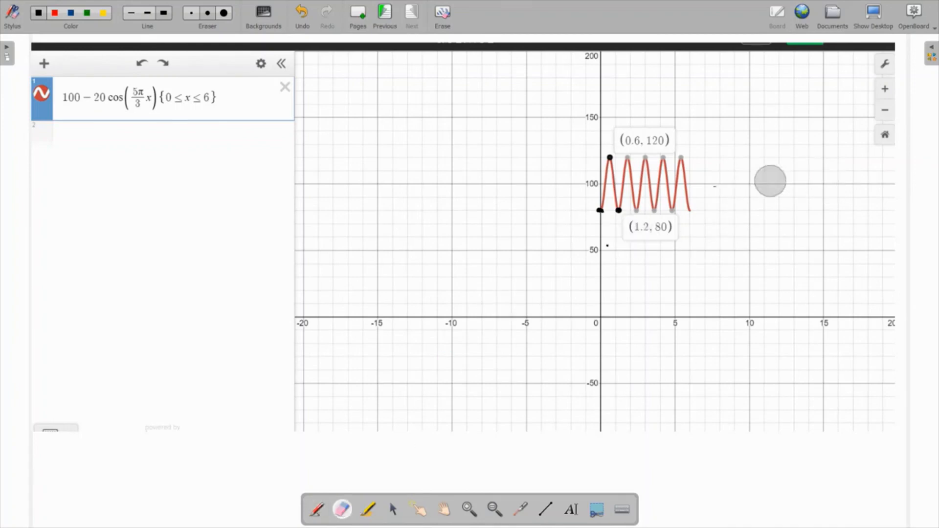